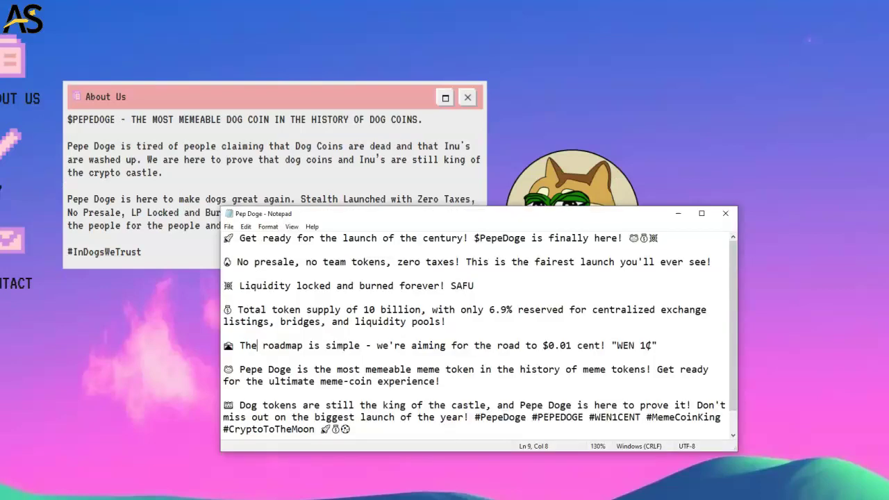
# Show the PEPE/WETH Uniswap V2 pool info and highlight its $85.90M market cap value.
pyautogui.click(726, 214)
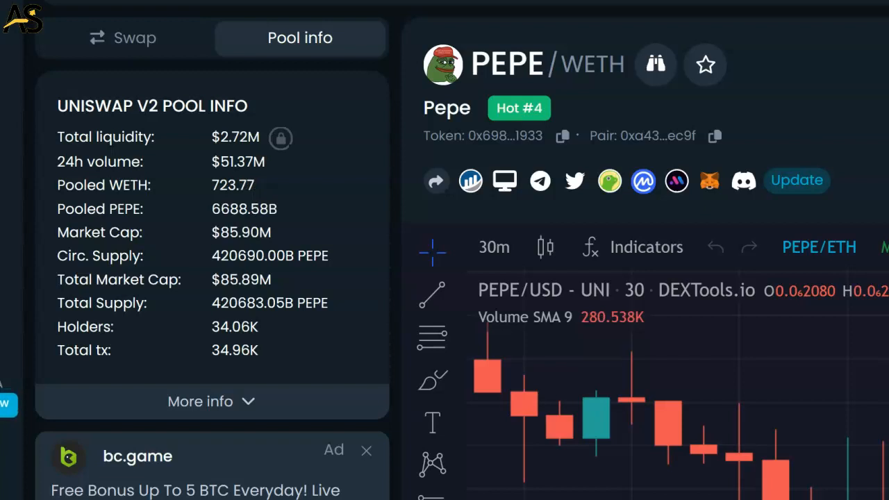
pyautogui.doubleClick(242, 232)
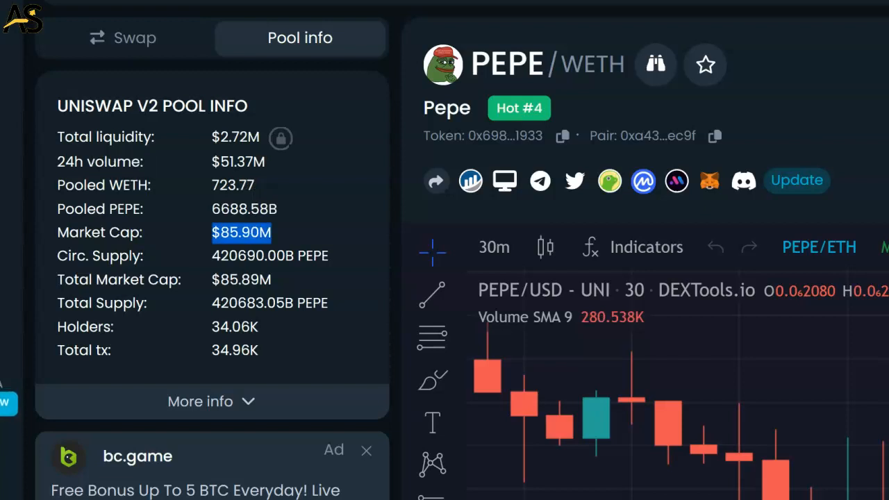